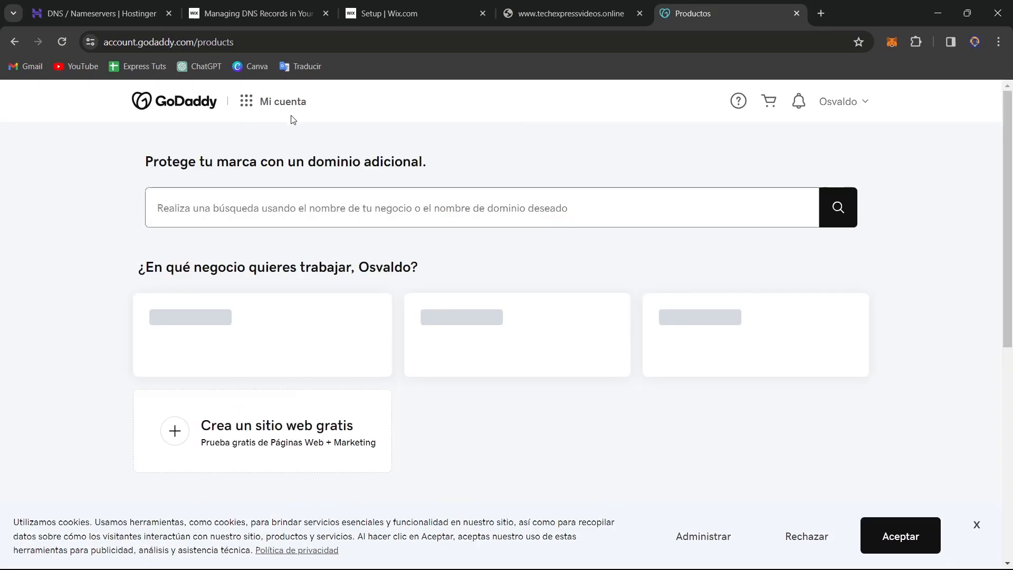
Go to Mi cuenta > Dominios, dismiss the portfolio tour, and open techexpress.ltd's settings
left_click(283, 102)
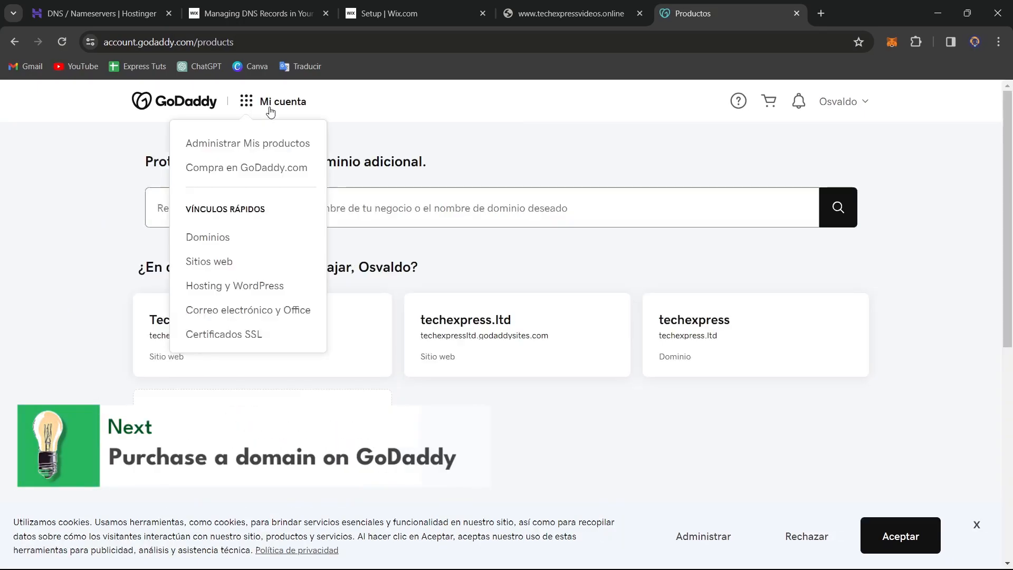
left_click(207, 237)
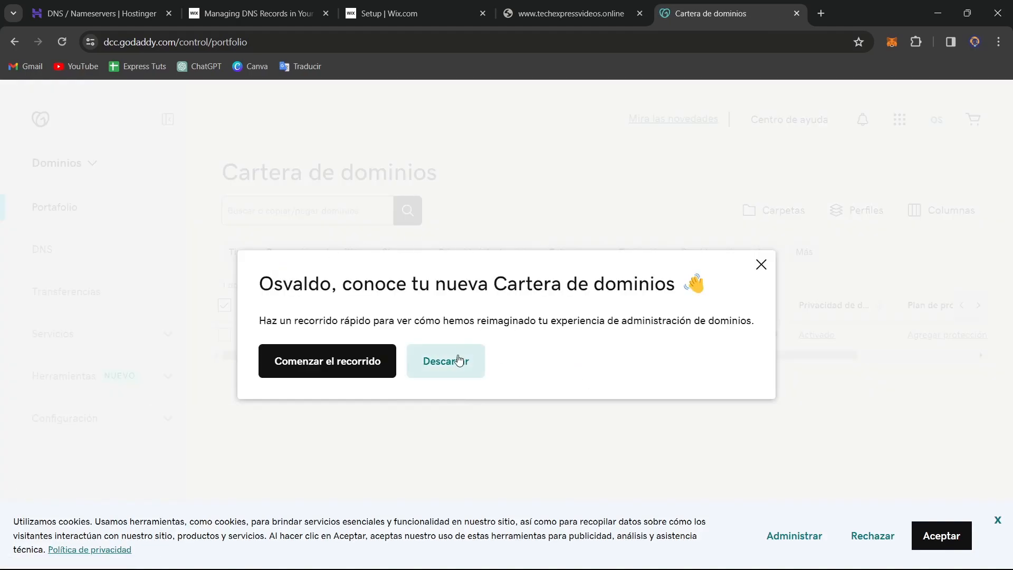
left_click(445, 360)
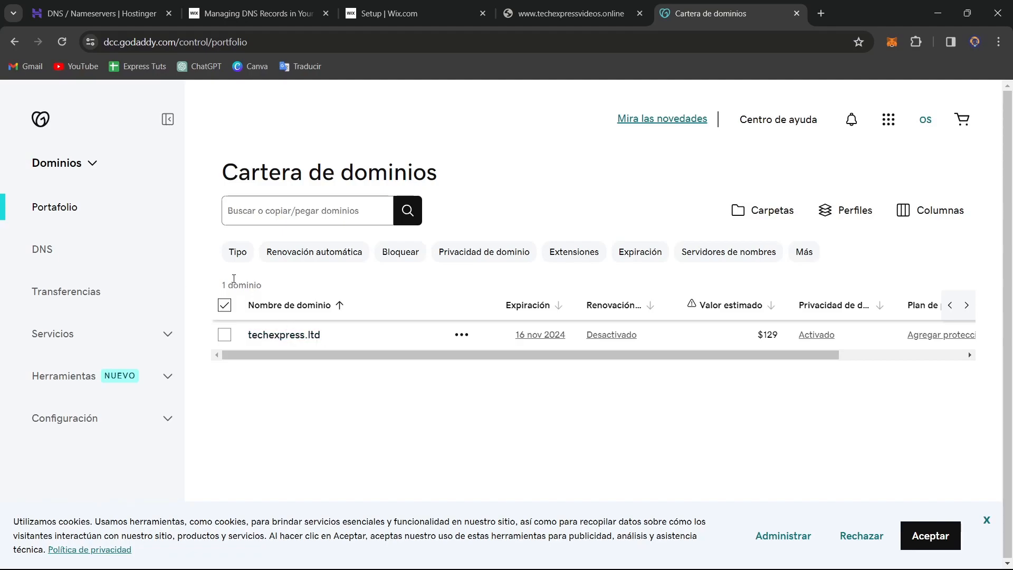
left_click(284, 334)
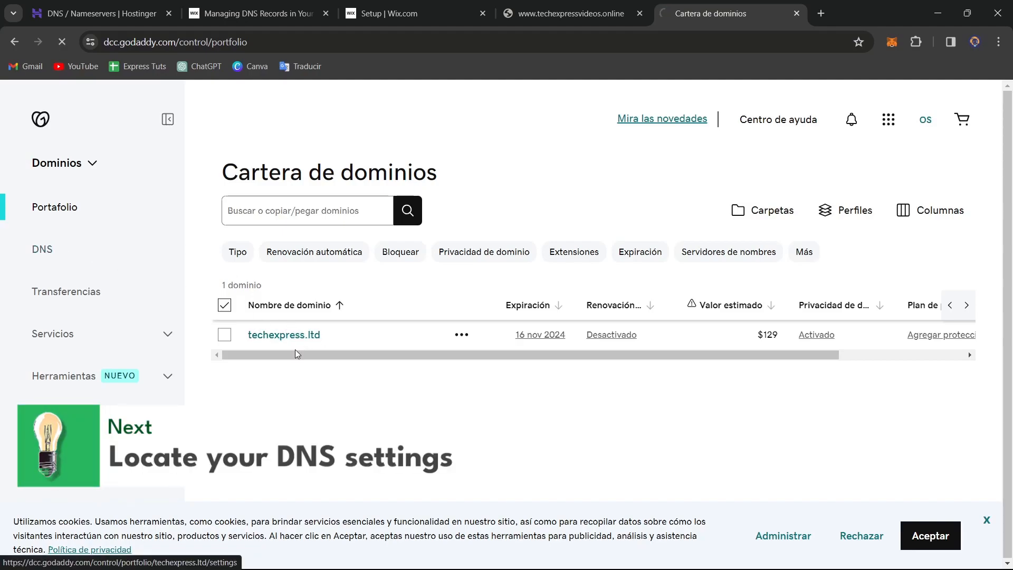
left_click(283, 334)
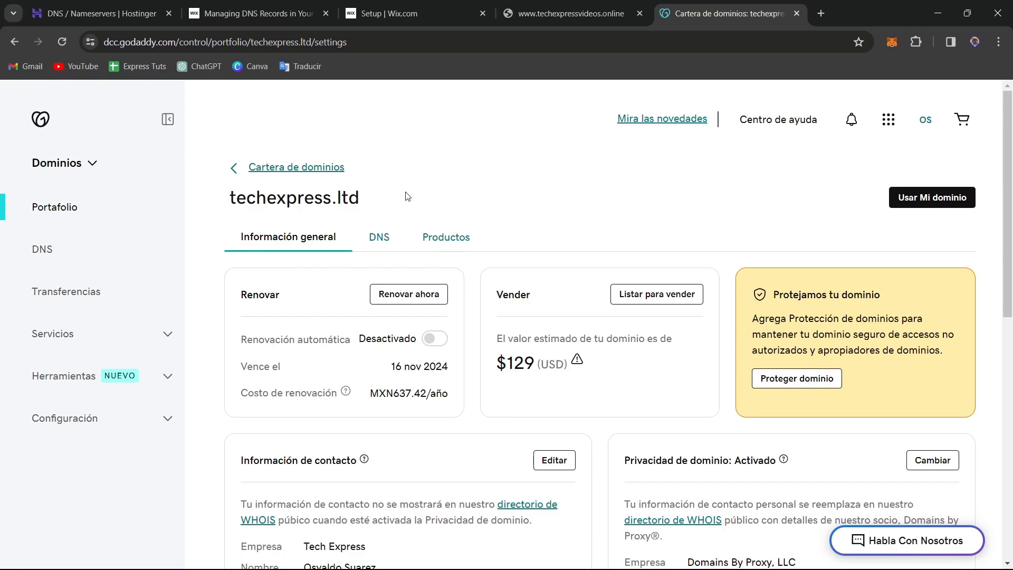
Switch to the Wix Setup tab and view the 'Connect a custom domain' checklist step
left_click(387, 12)
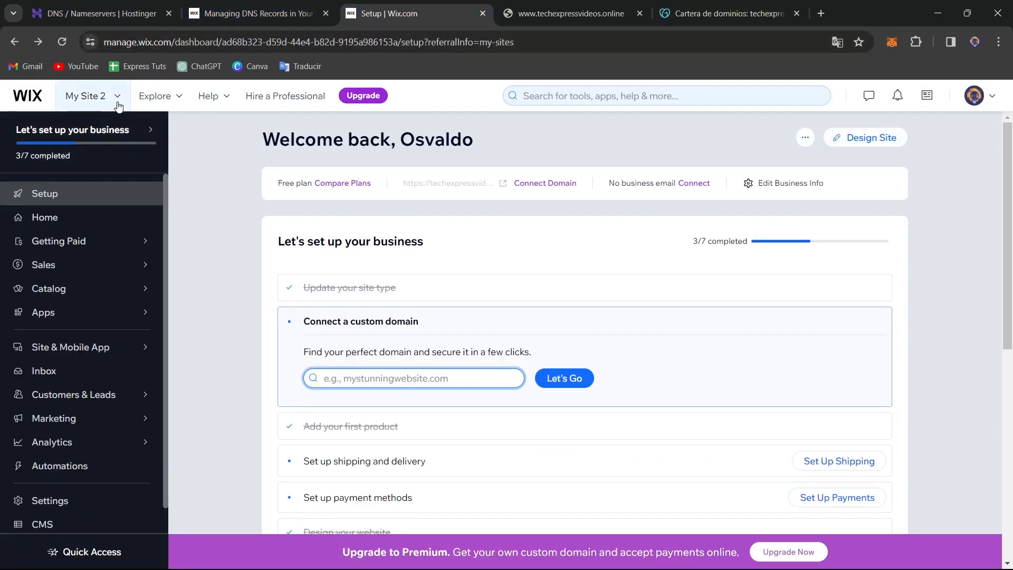
left_click(87, 95)
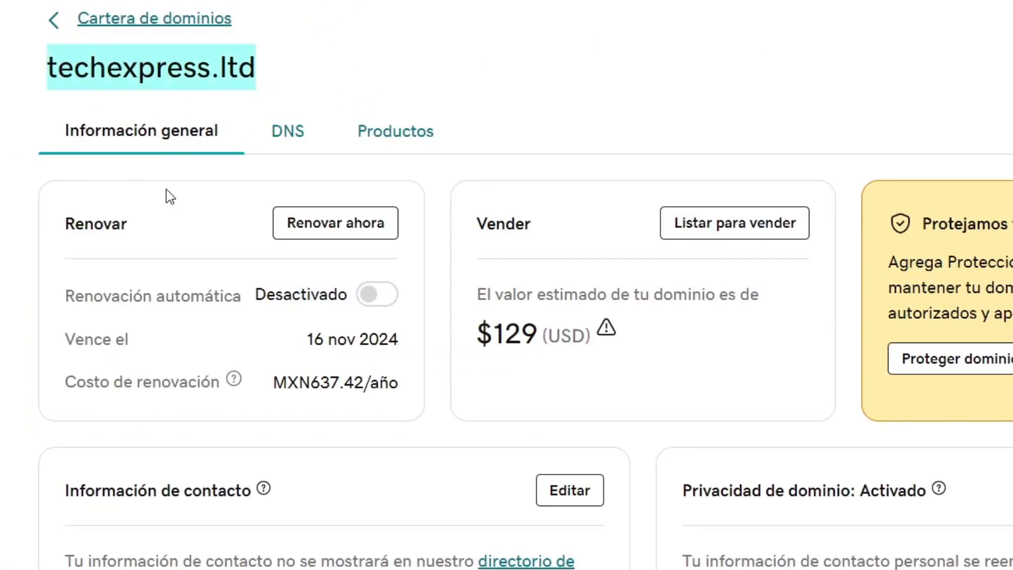
mouse_move(288, 105)
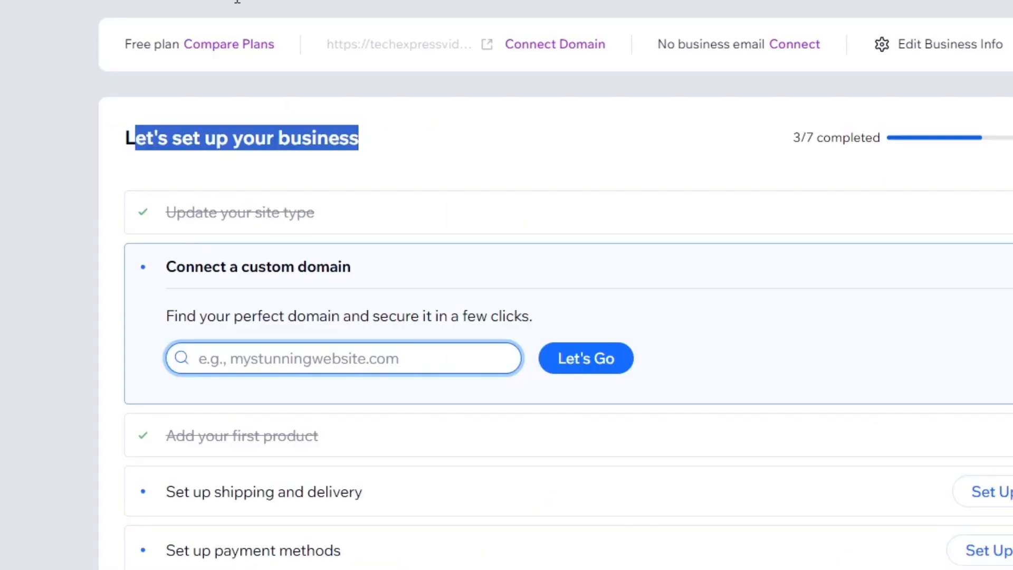
Enter techexpress.ltd, confirm 'Yes, I own this domain', and go to the Premium upgrade plans
type("techexpress.ltd")
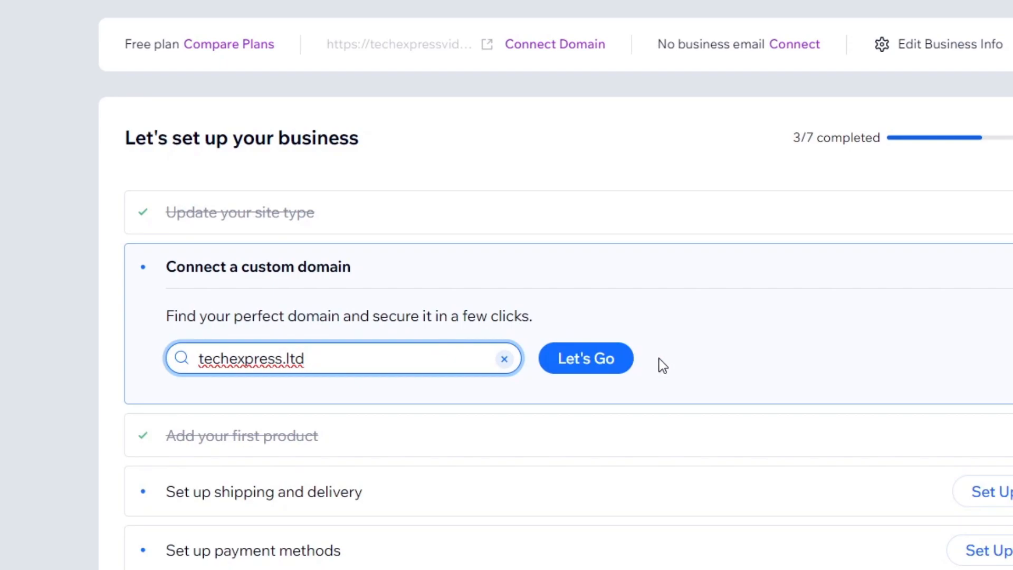
left_click(584, 358)
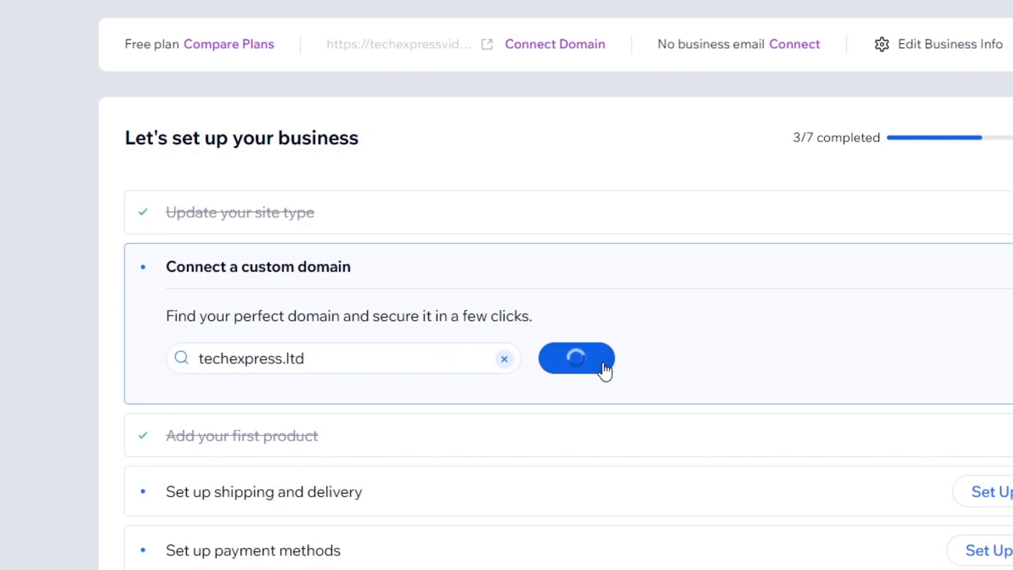
left_click(575, 358)
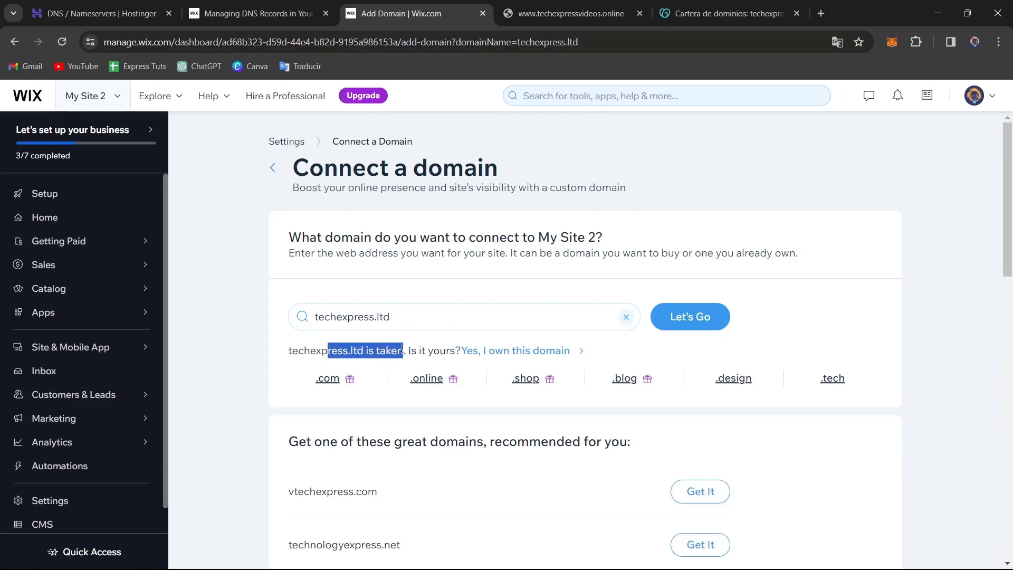
left_click(688, 317)
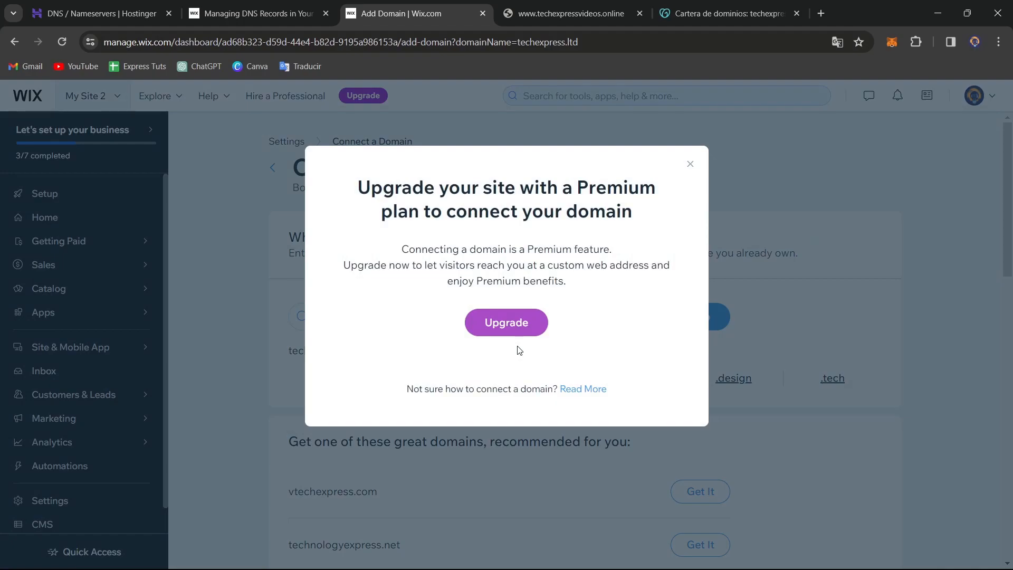
left_click(506, 322)
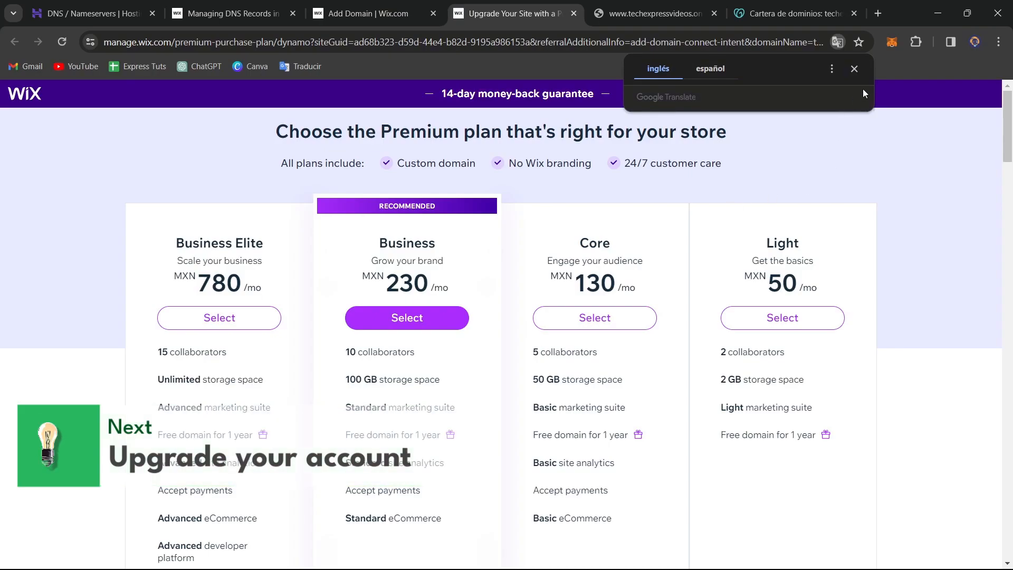
left_click(854, 69)
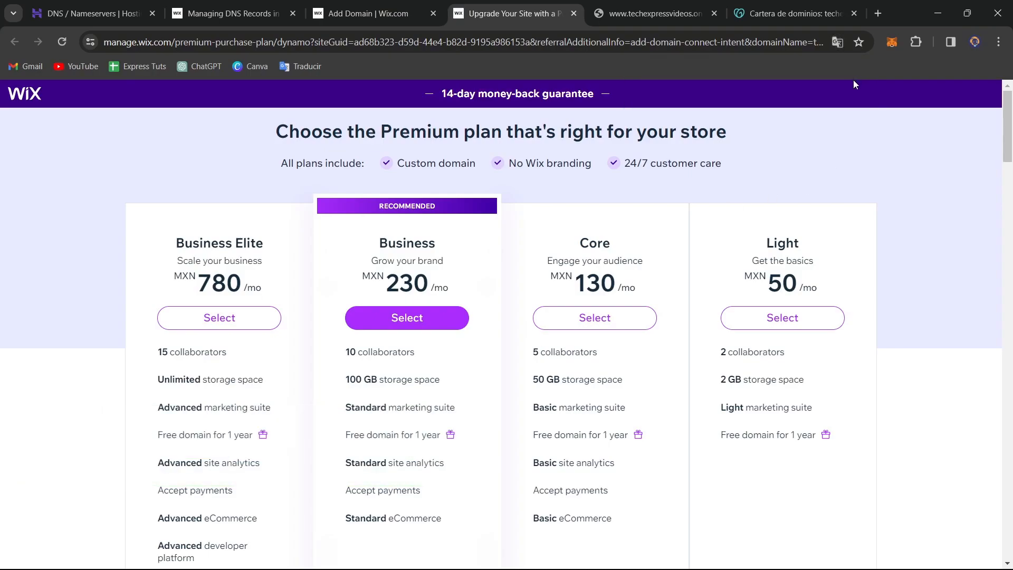
mouse_move(667, 201)
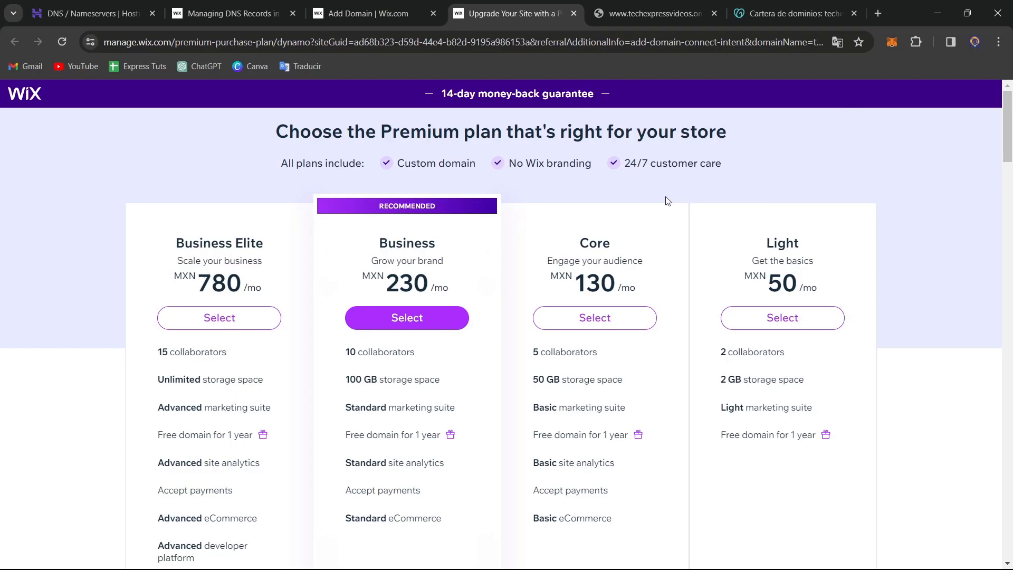
left_click(226, 9)
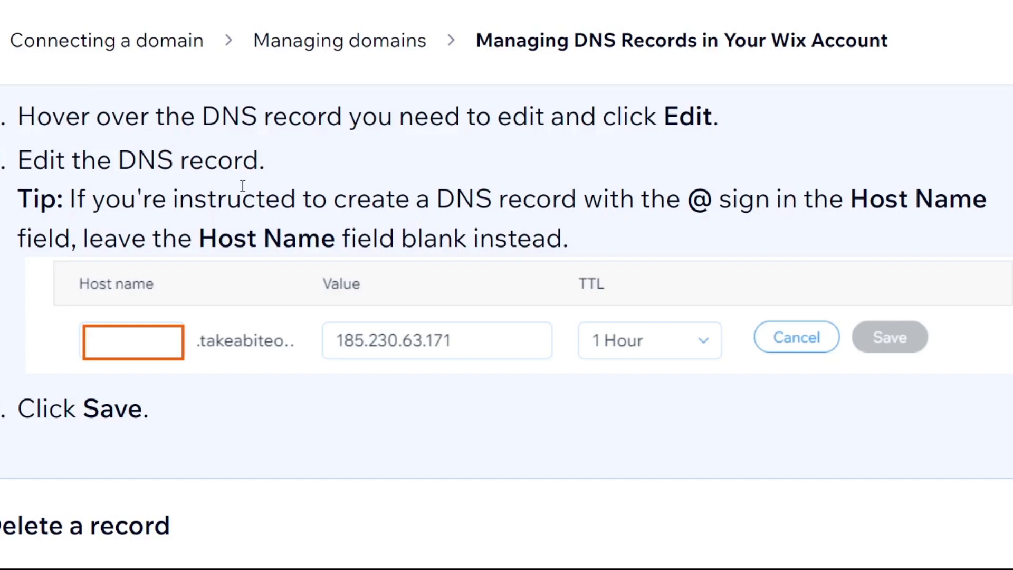
mouse_move(301, 354)
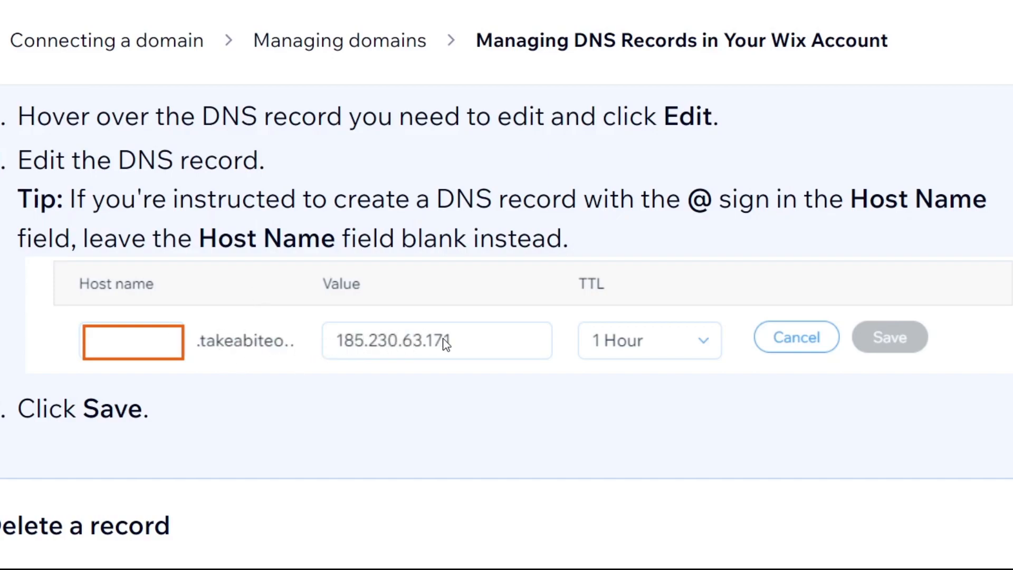
mouse_move(674, 349)
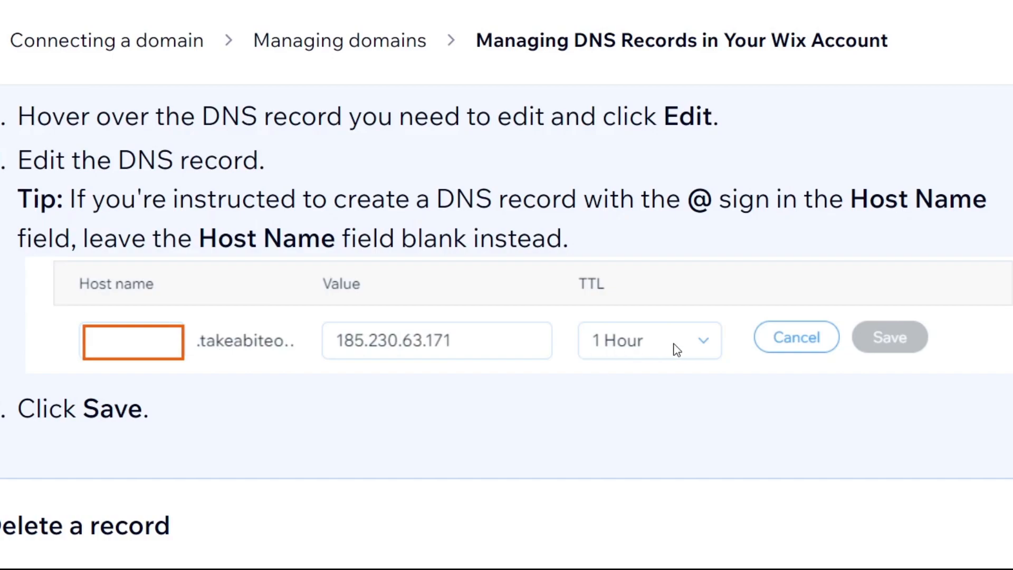
mouse_move(700, 187)
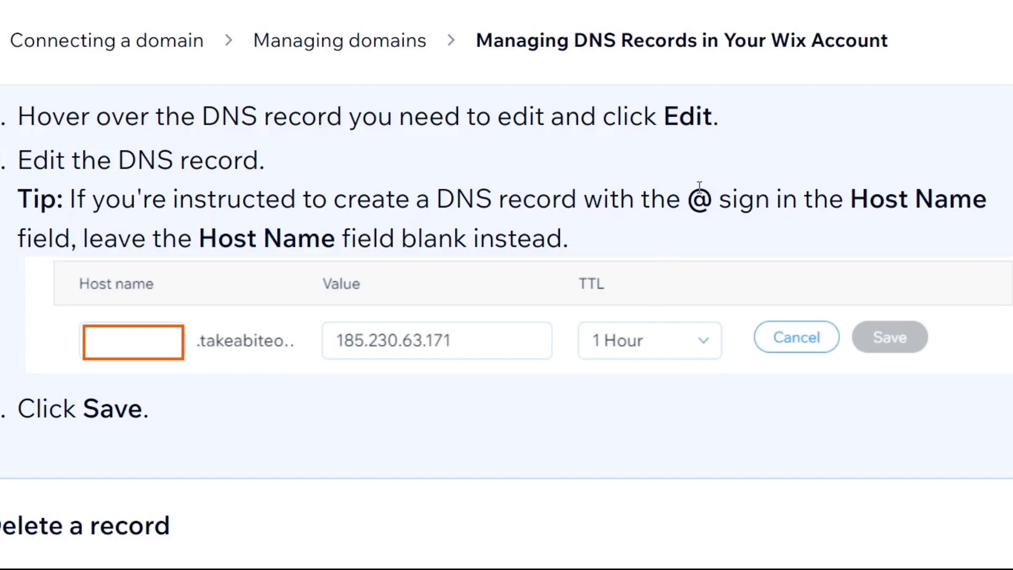
Highlight the Help Center tip about leaving the host name blank for @ records
double_click(698, 199)
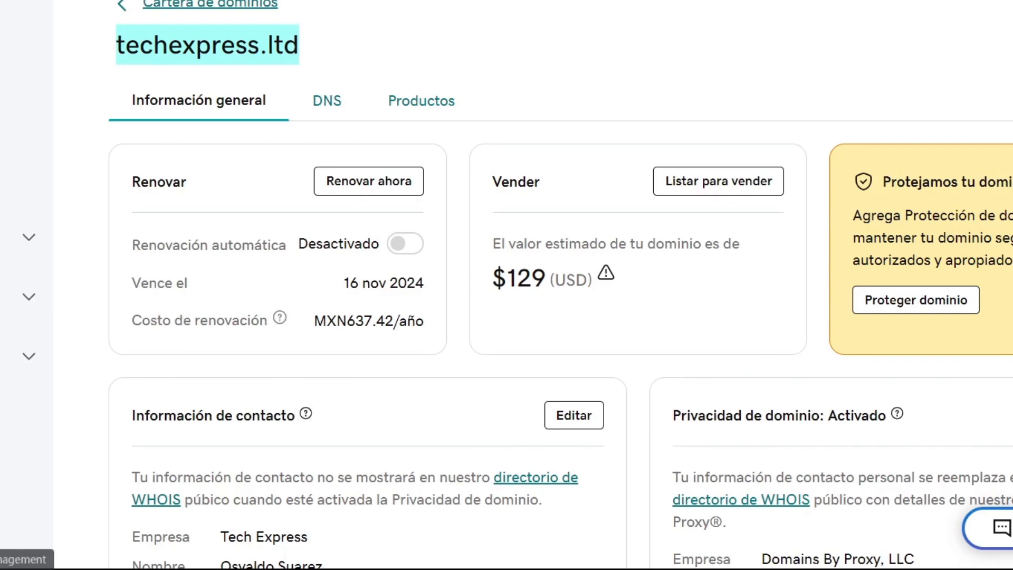
Start a new CNAME record in techexpress.ltd's DNS, then check the techexpressvideos.online tab
left_click(327, 101)
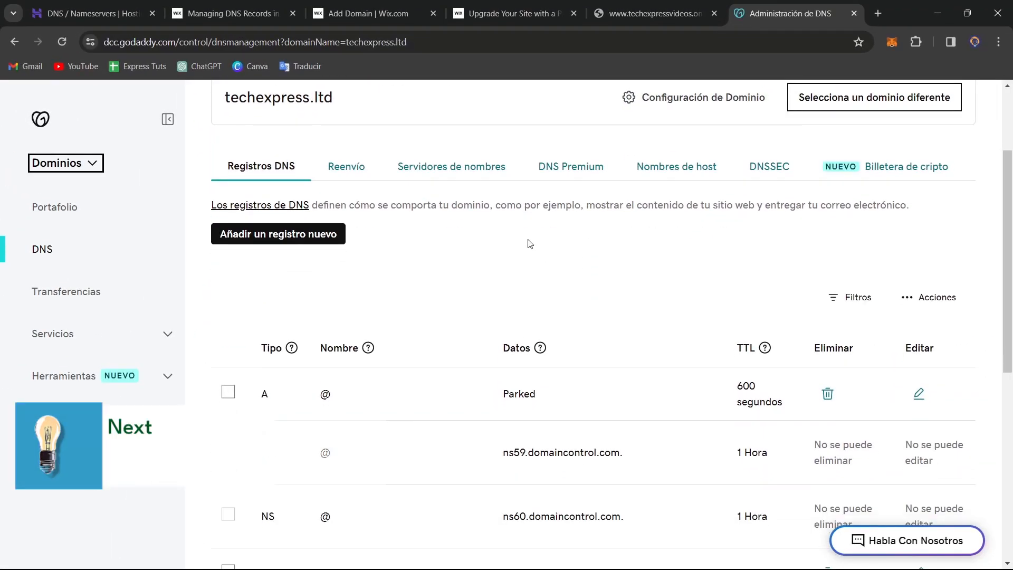
left_click(278, 233)
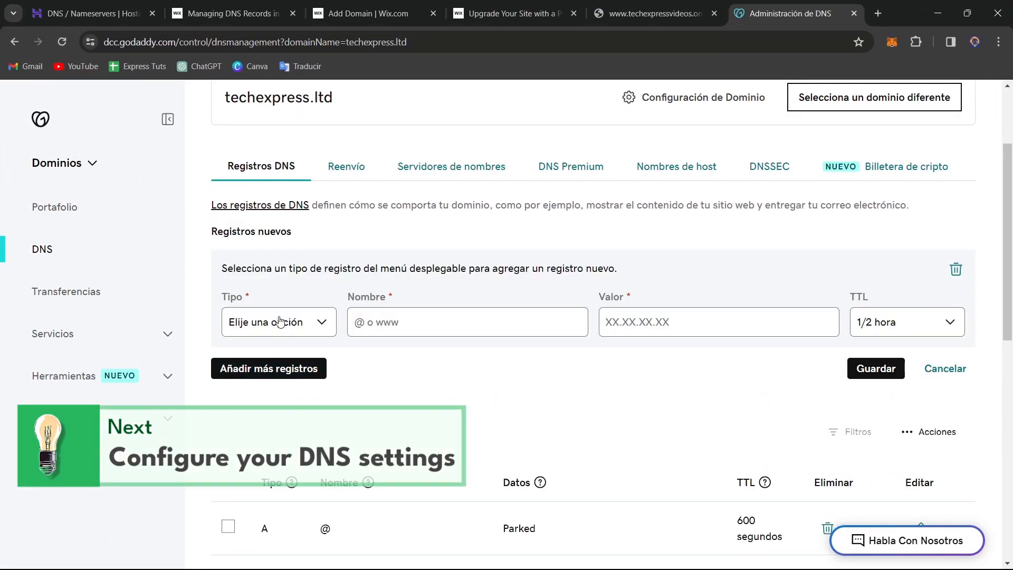
left_click(280, 322)
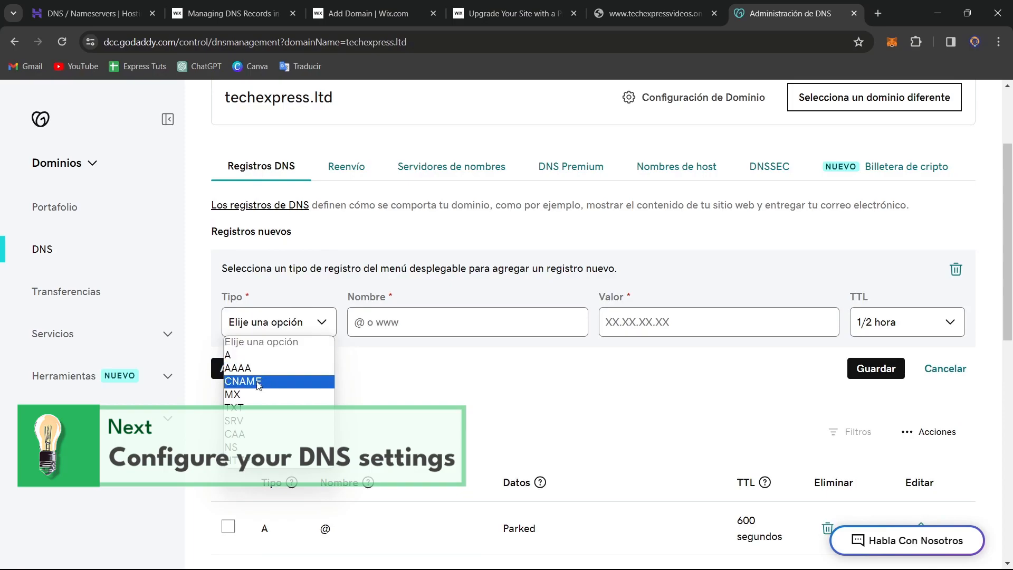
left_click(243, 381)
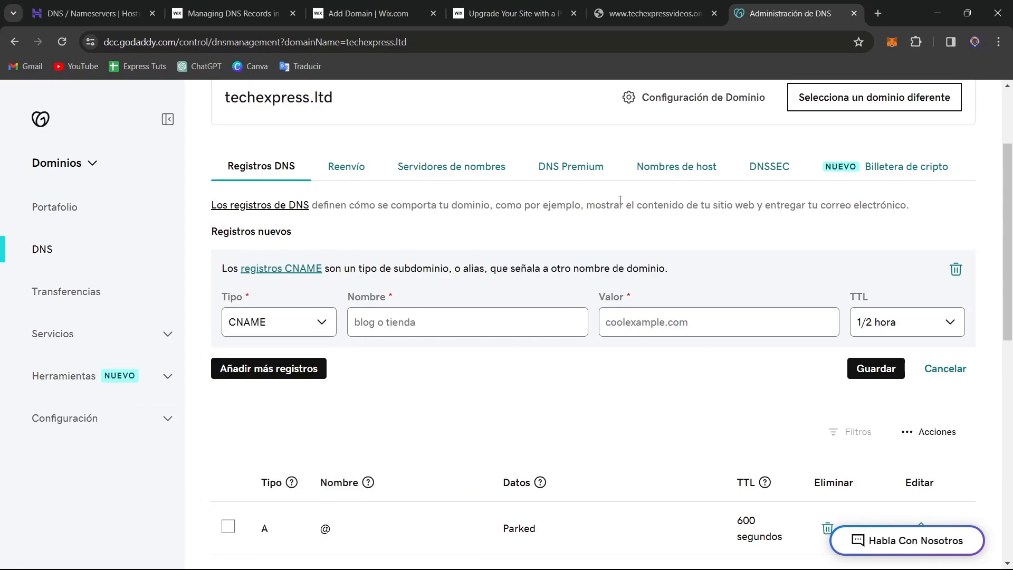
left_click(226, 13)
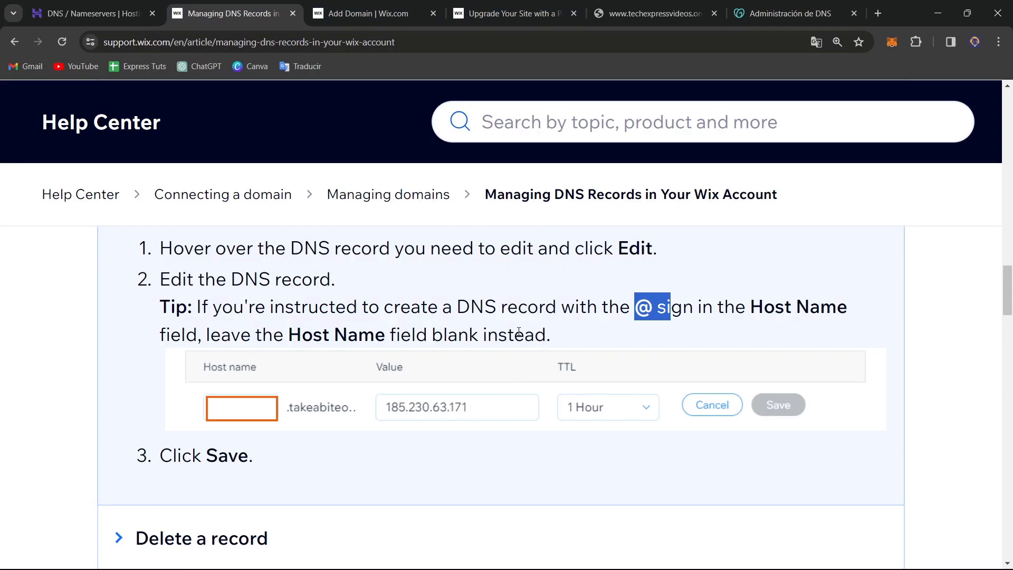
left_click(653, 13)
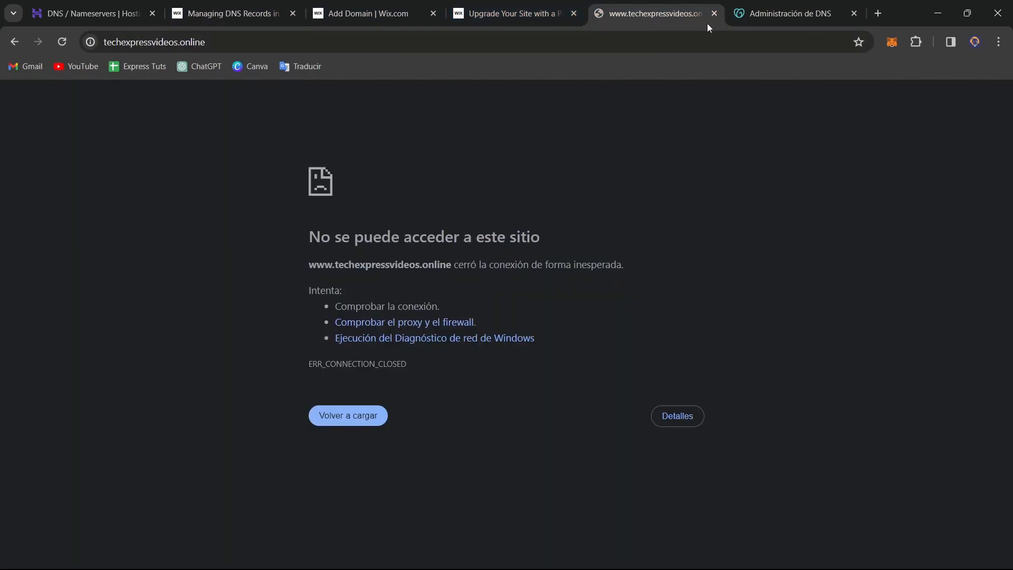
Return to GoDaddy's DNS records and highlight the www CNAME record's techexpress.ltd value
left_click(513, 12)
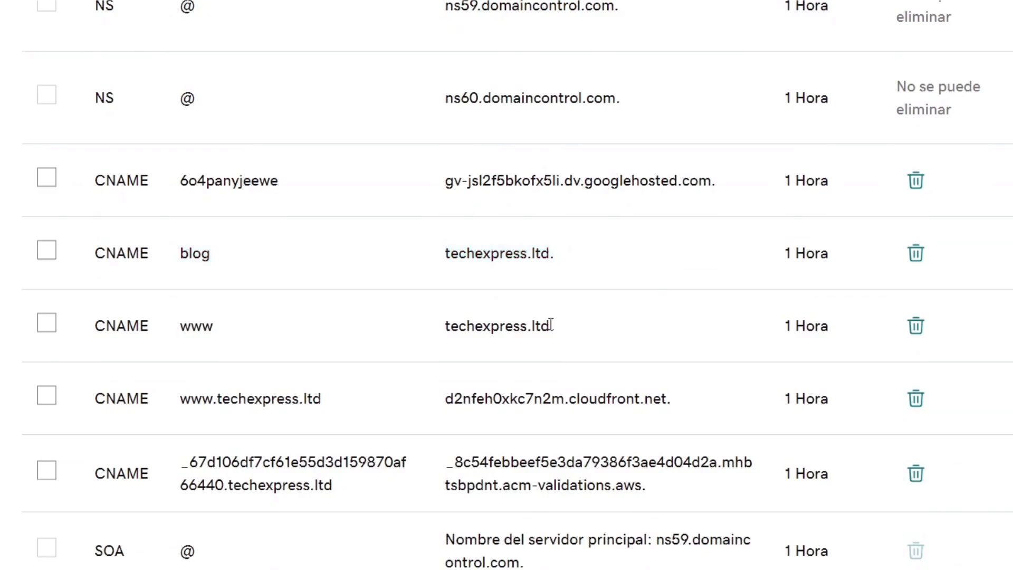
double_click(498, 326)
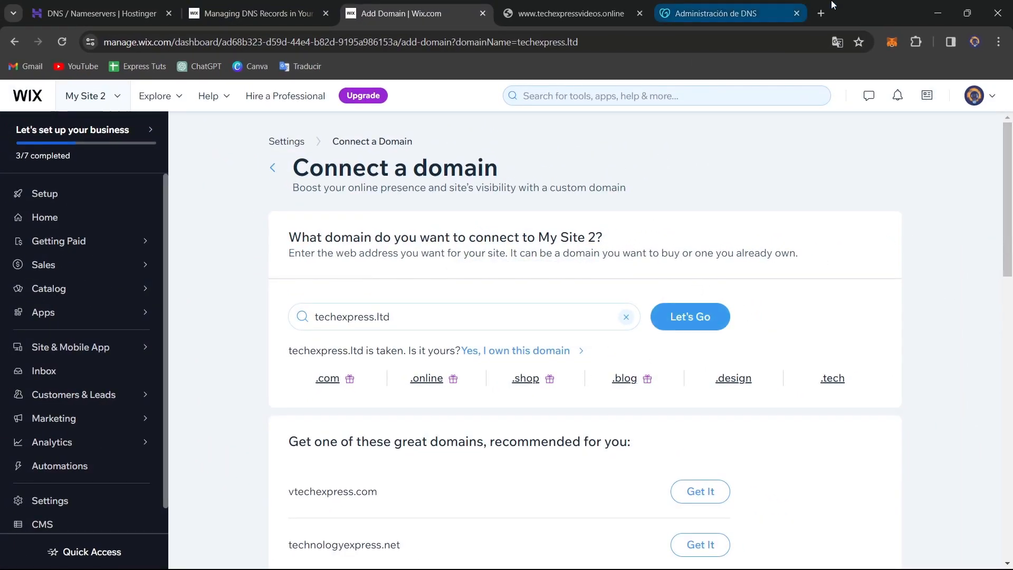
Visit techexpress.ltd to see GoDaddy's parked page, then return to the DNS records
left_click(820, 12)
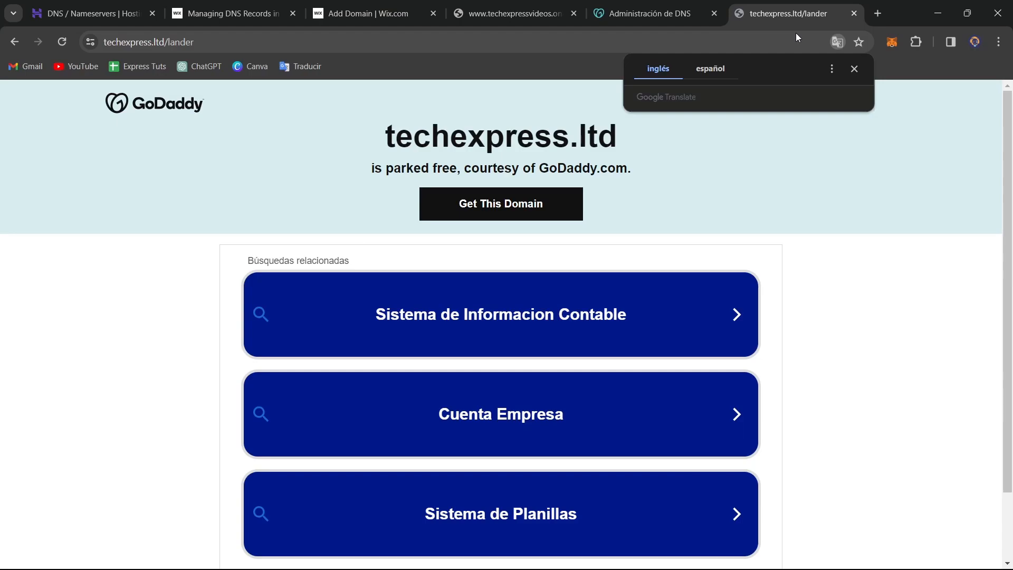
left_click(646, 13)
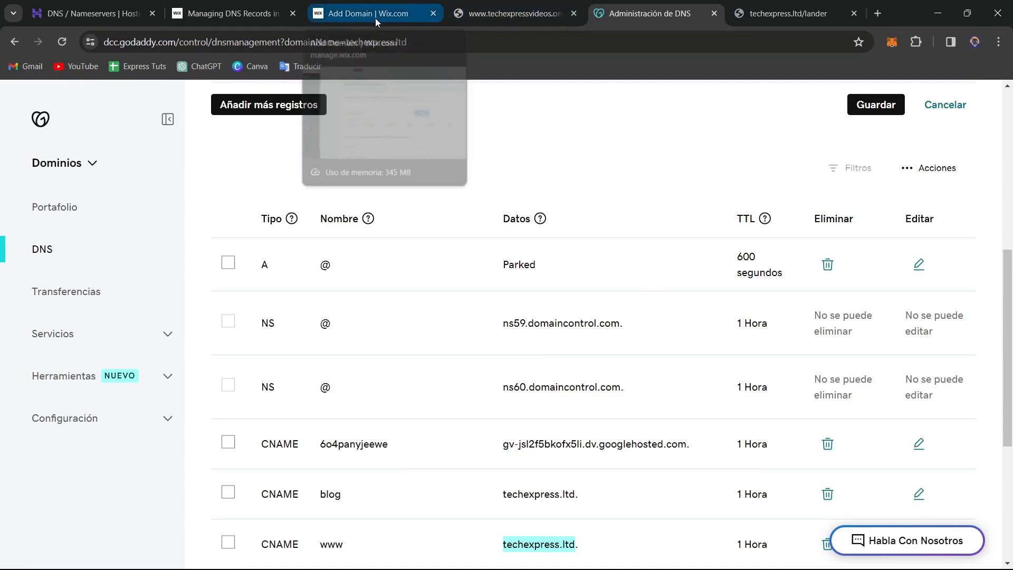
Review Wix's Connect a domain suggestions, then switch to the Managing DNS Records article
left_click(374, 13)
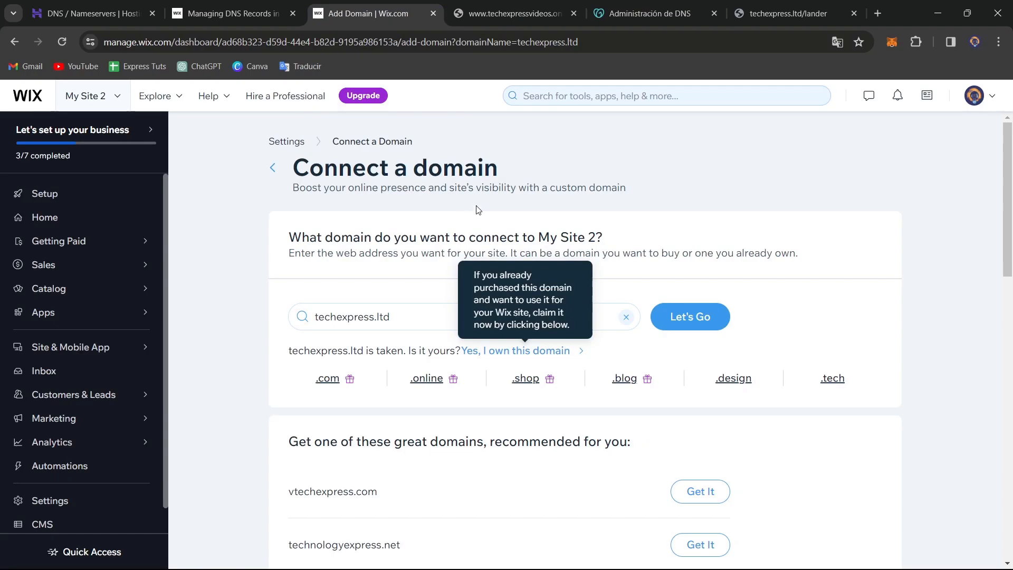
mouse_move(660, 112)
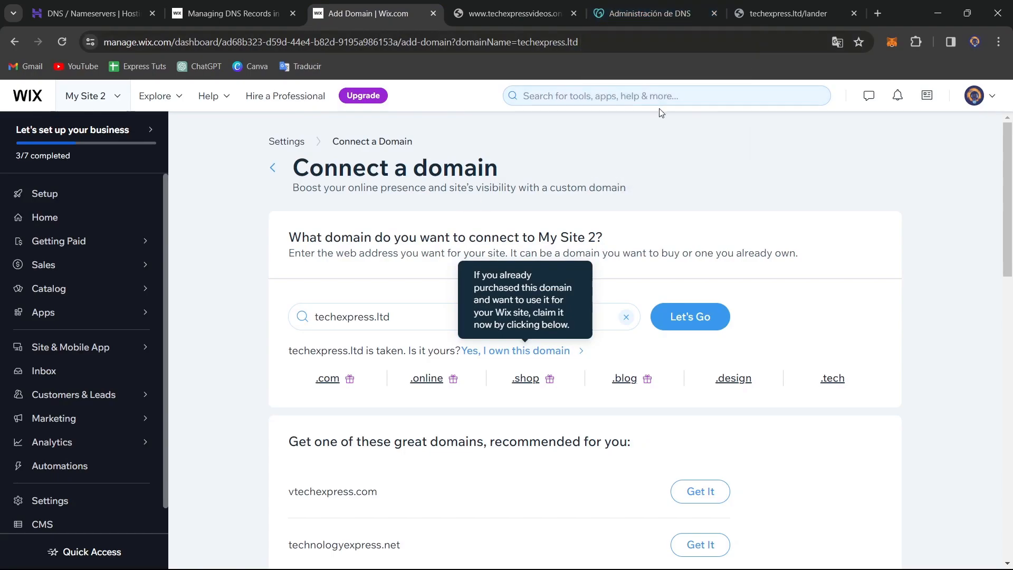
mouse_move(656, 112)
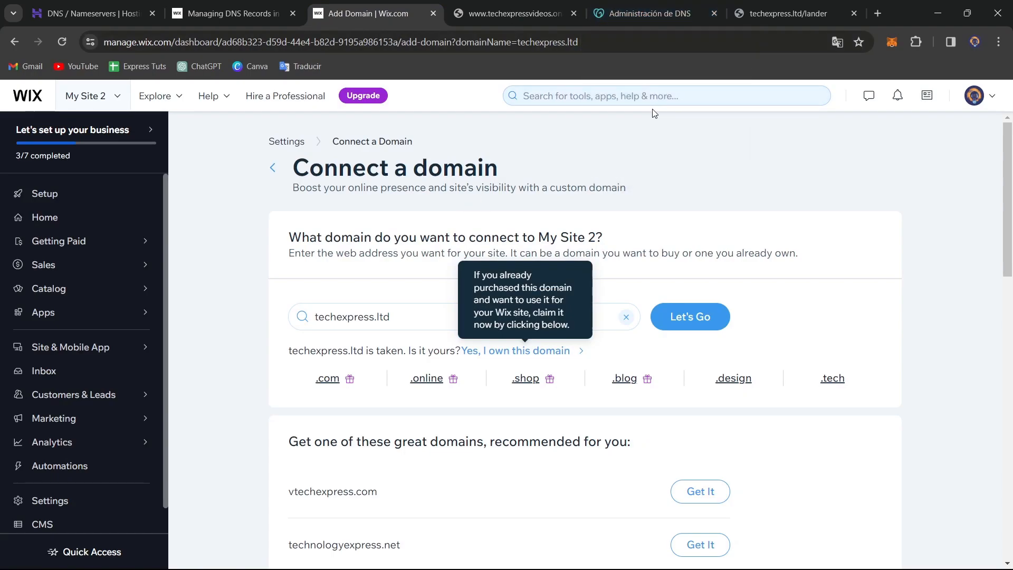
scroll("down", 3)
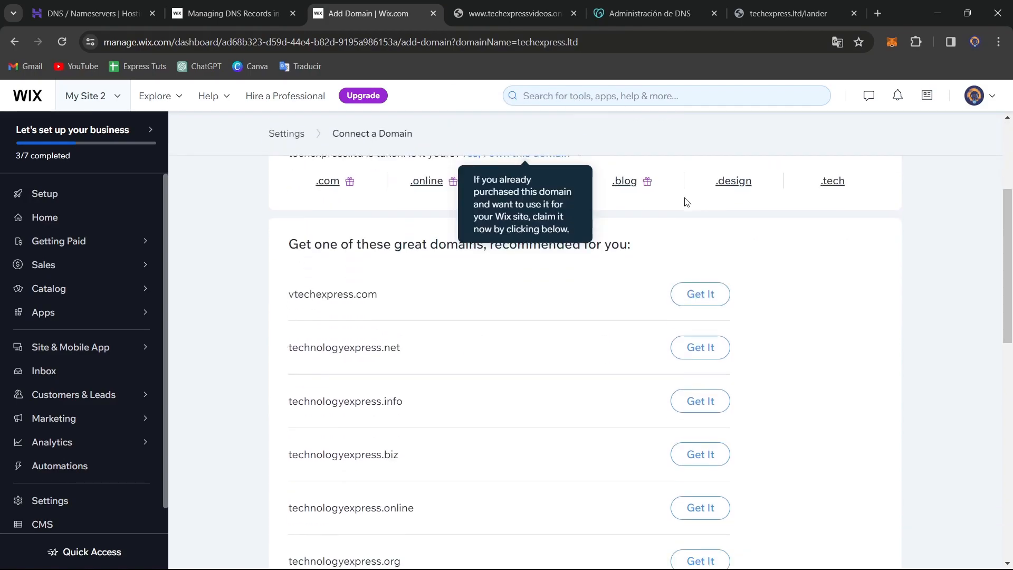
left_click(231, 12)
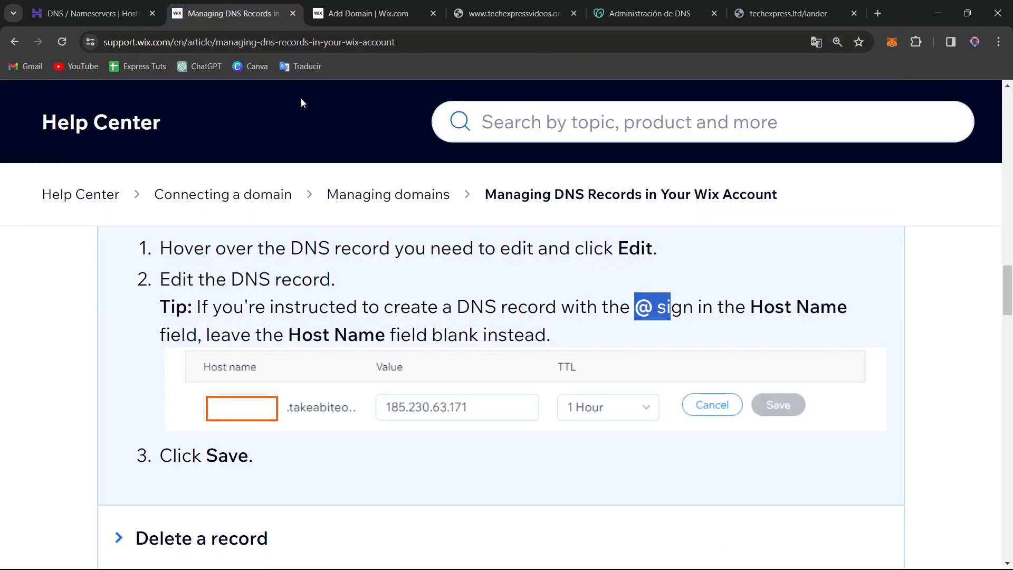
mouse_move(769, 424)
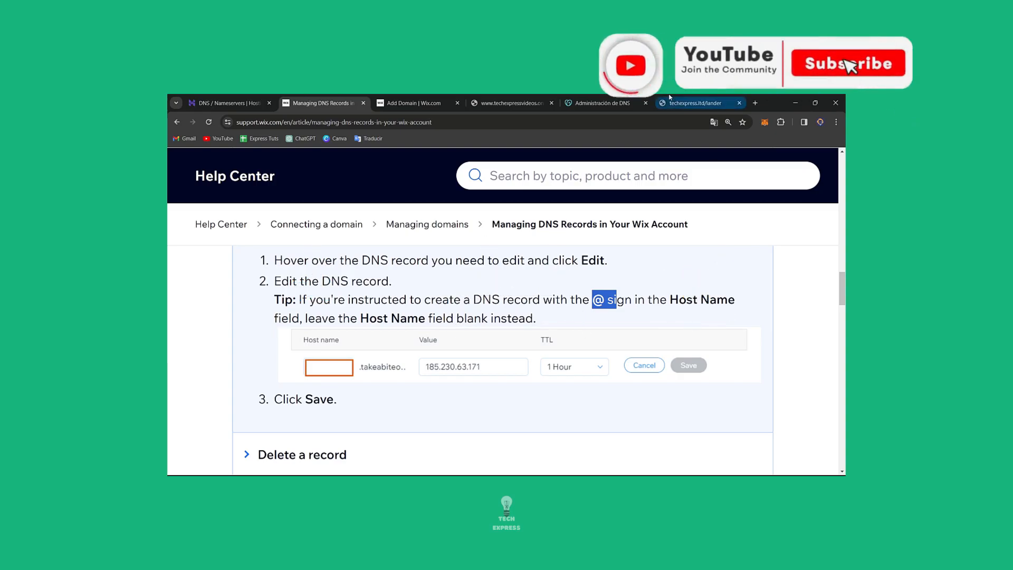
Switch back to GoDaddy's Administración de DNS tab with the unfilled CNAME form
left_click(602, 103)
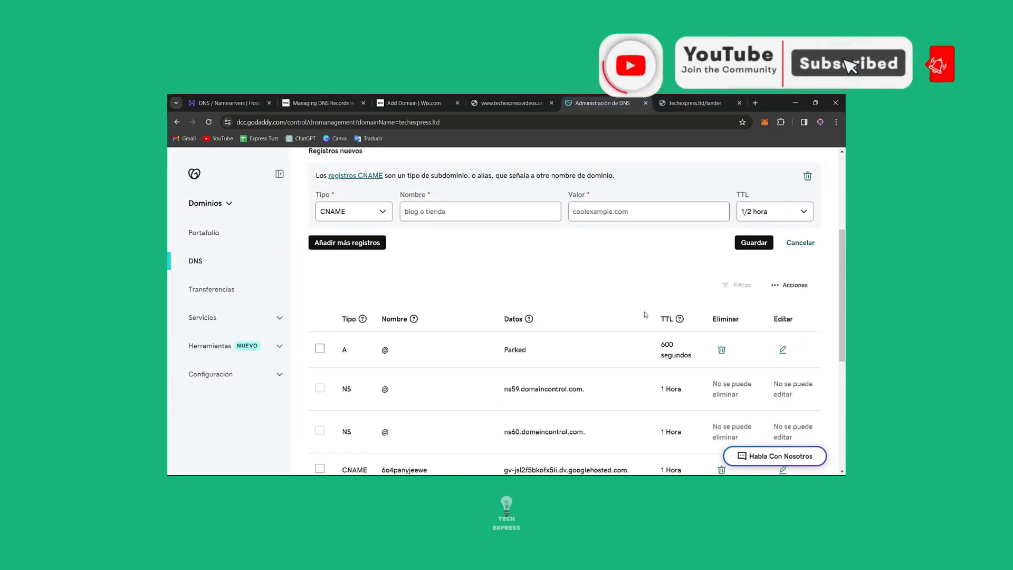